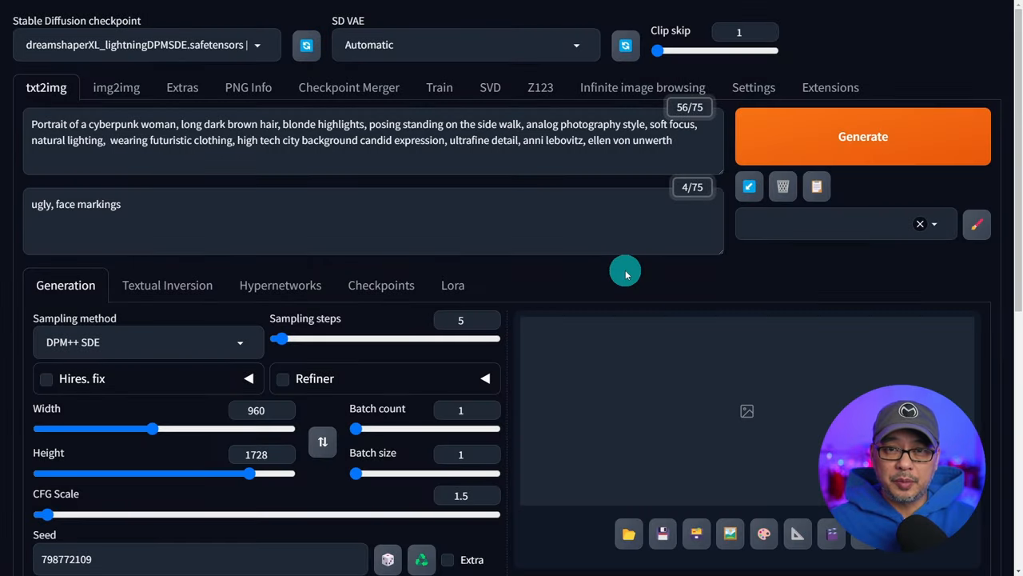
Scroll down past the generated 960×1728 cyberpunk portrait to the extension list.
scroll(down, 3)
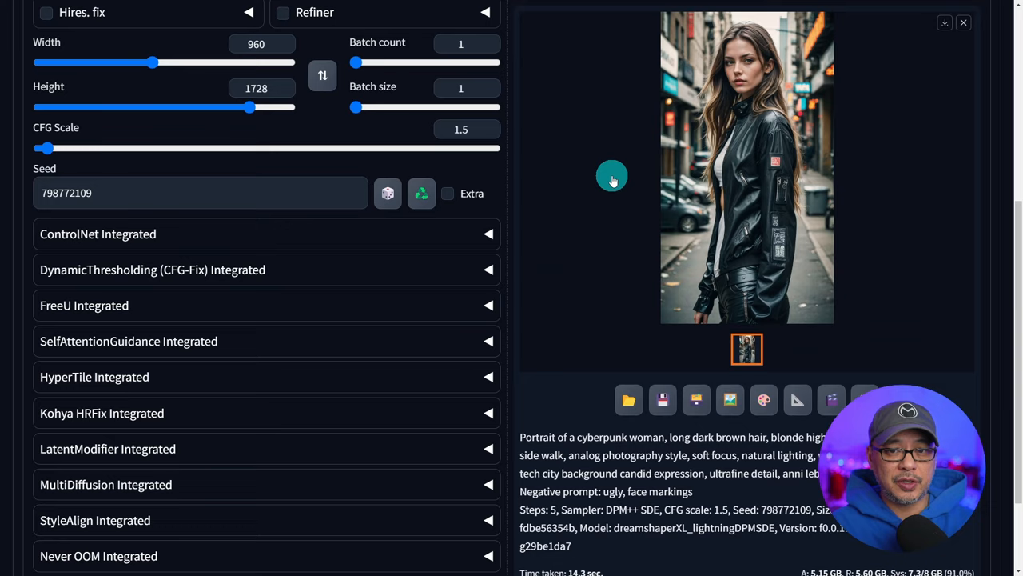
click(747, 167)
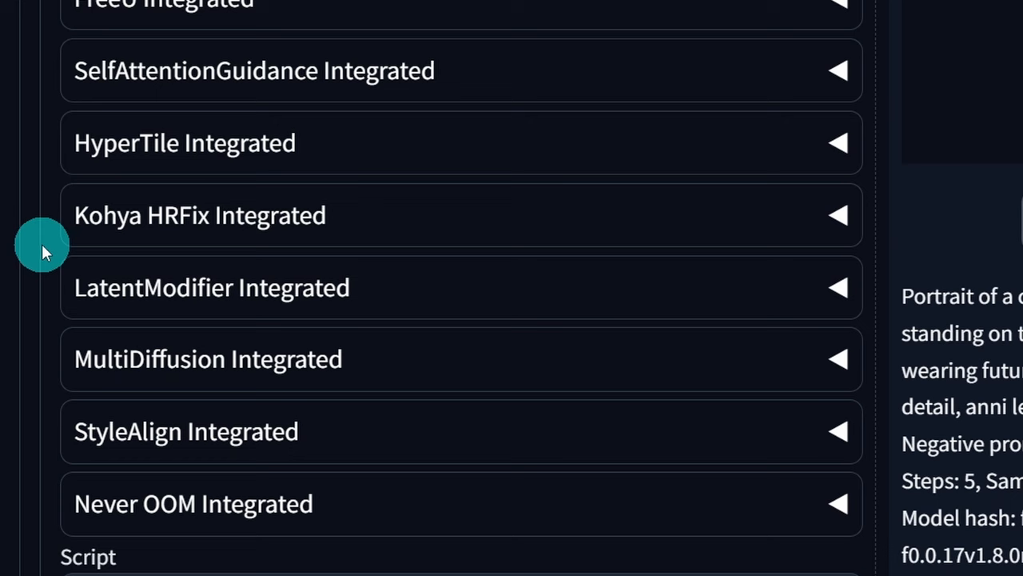
Expand the Kohya HRFix Integrated settings panel.
click(200, 214)
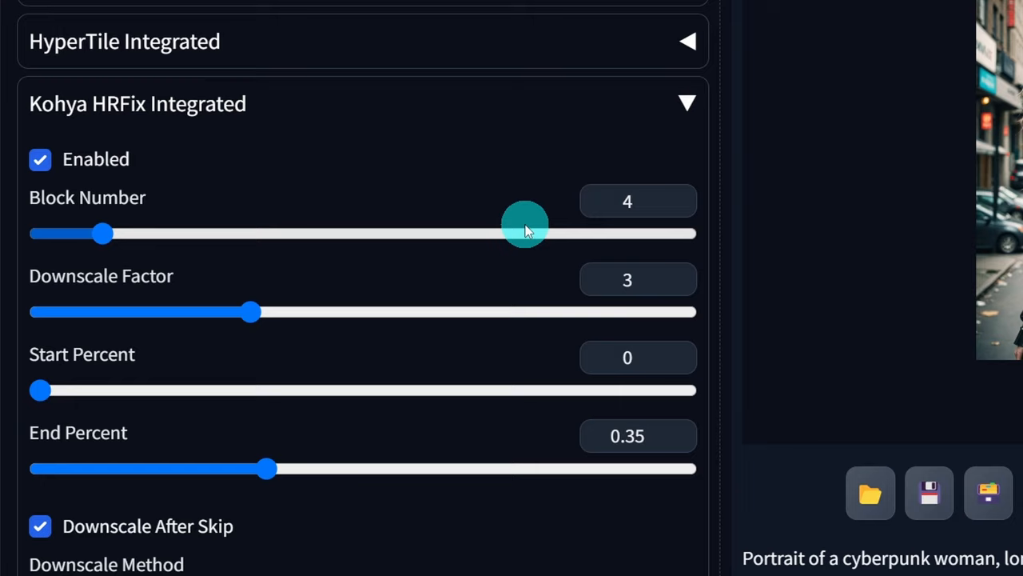
mouse_move(540, 452)
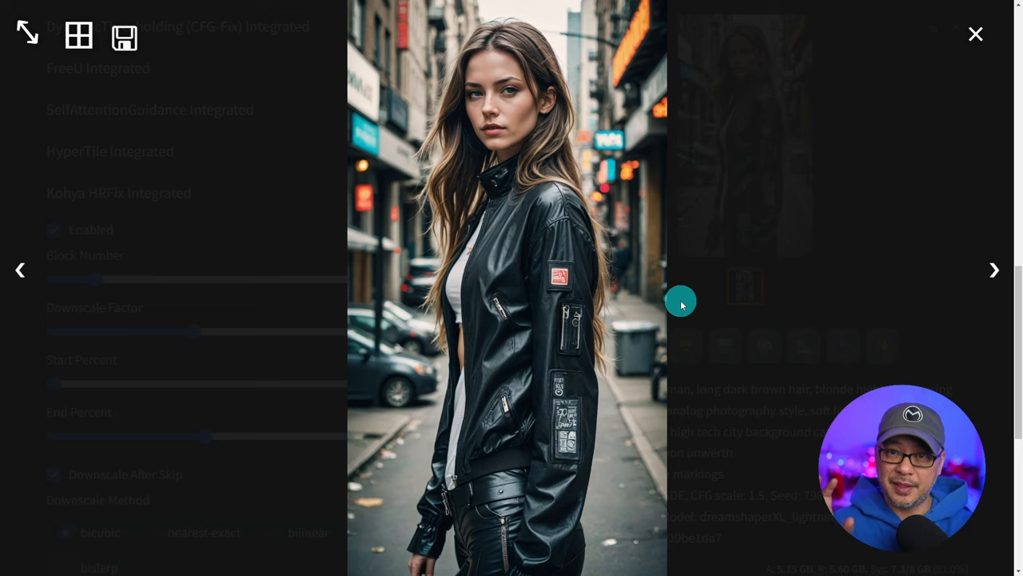
Enlarge and inspect the new HRFix portrait, then scroll down the page.
click(976, 34)
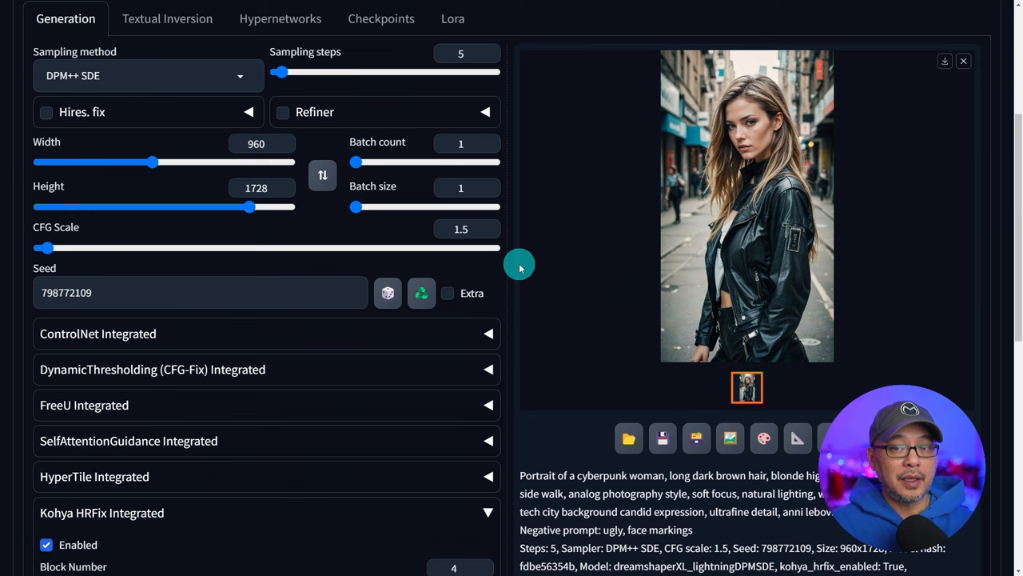
click(747, 205)
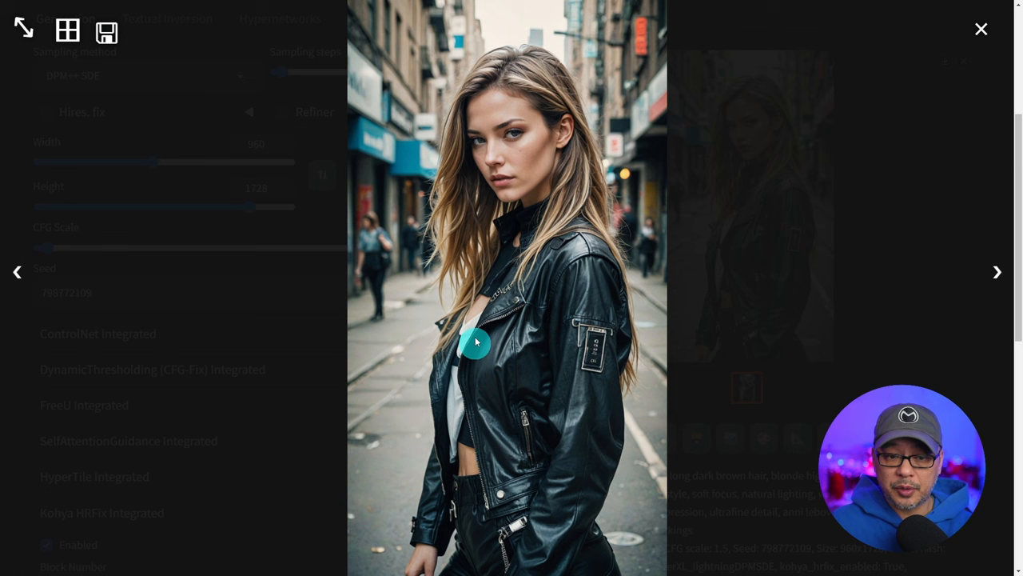
click(981, 28)
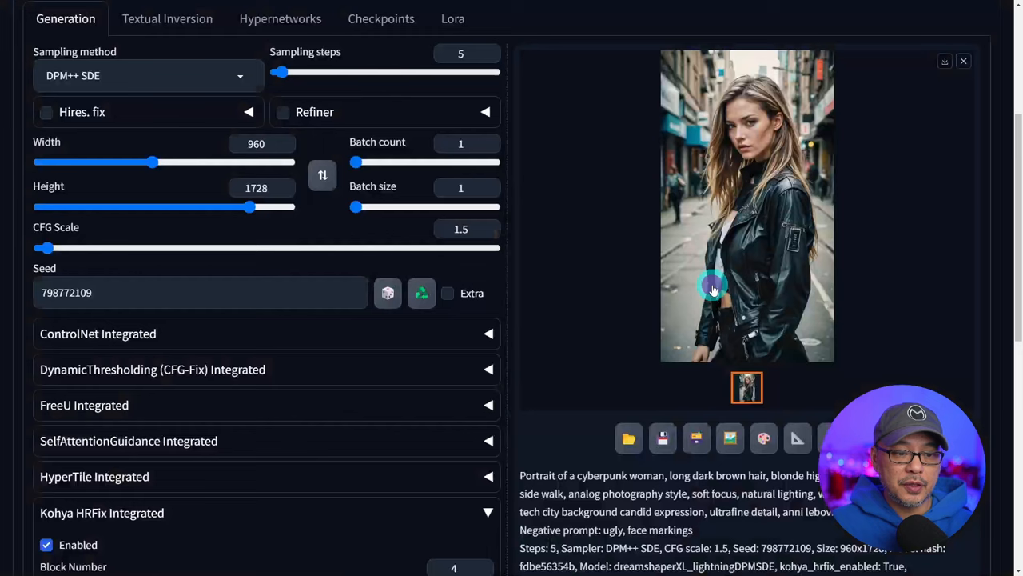
scroll(down, 3)
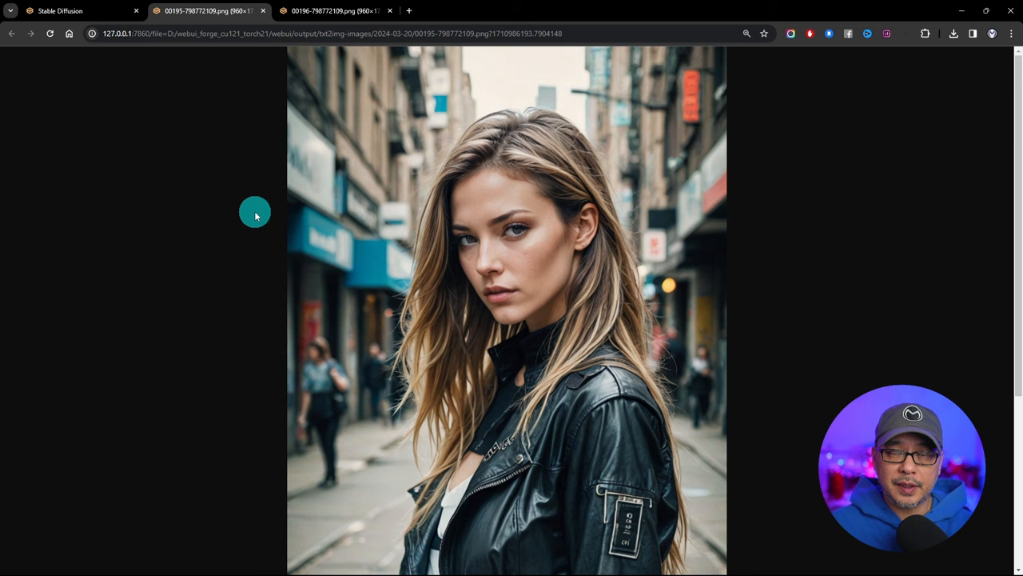
View the 00196-798772109.png tab, scrolling from the face down to the jacket and belt.
click(347, 11)
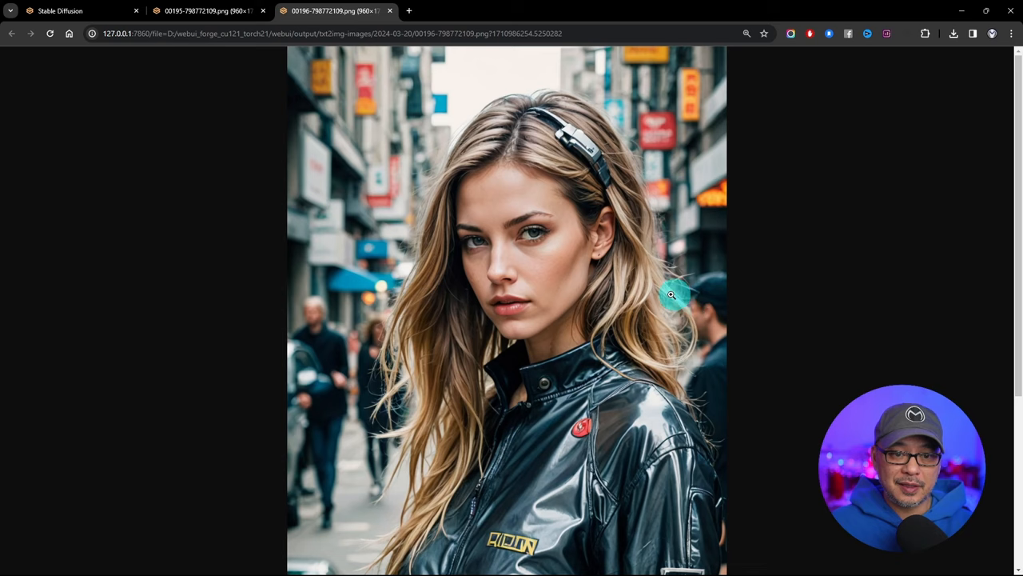
scroll(down, 3)
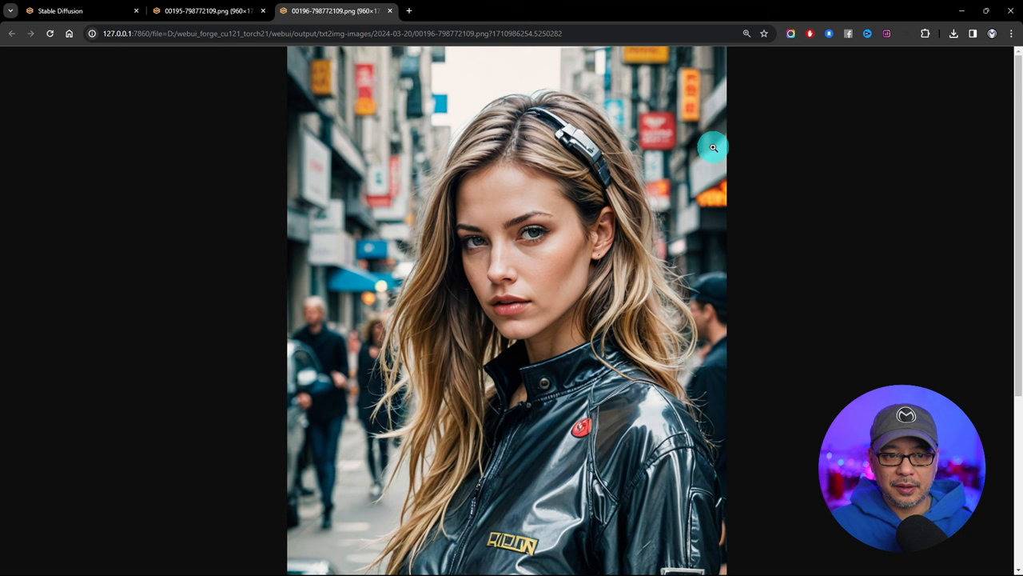
scroll(down, 3)
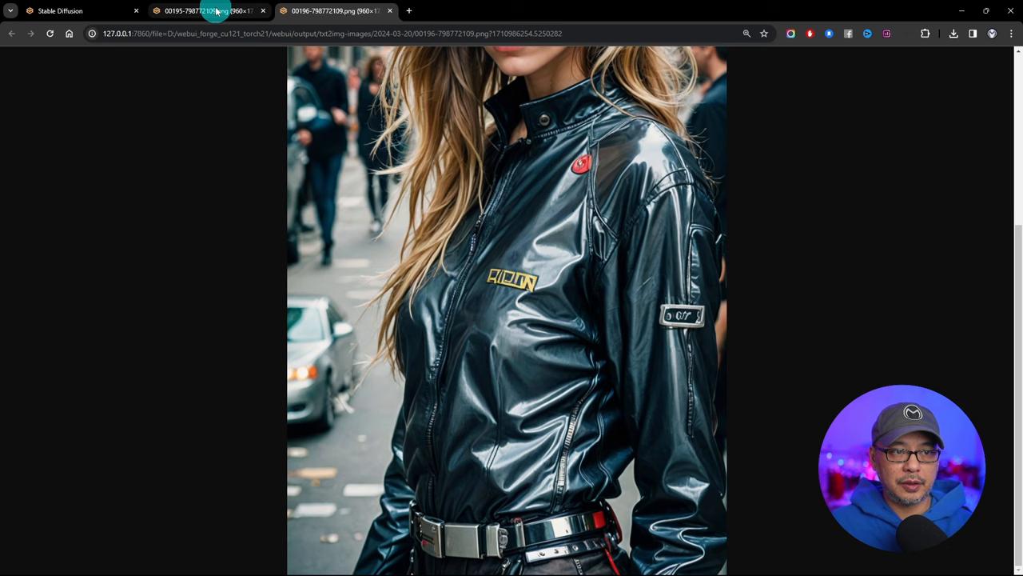
Revisit the first saved portrait, then return to Forge's txt2img generator.
click(72, 11)
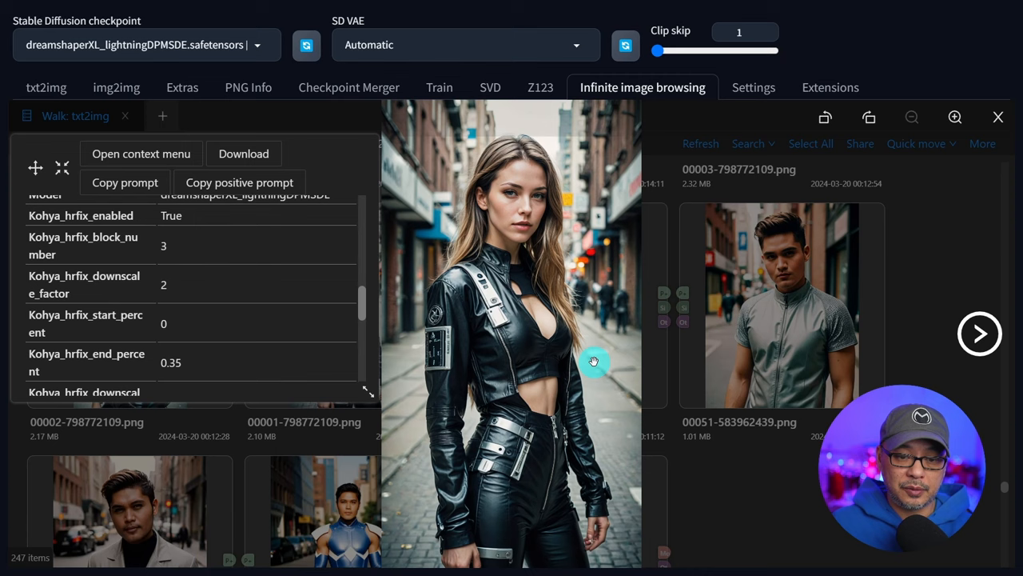
mouse_move(618, 404)
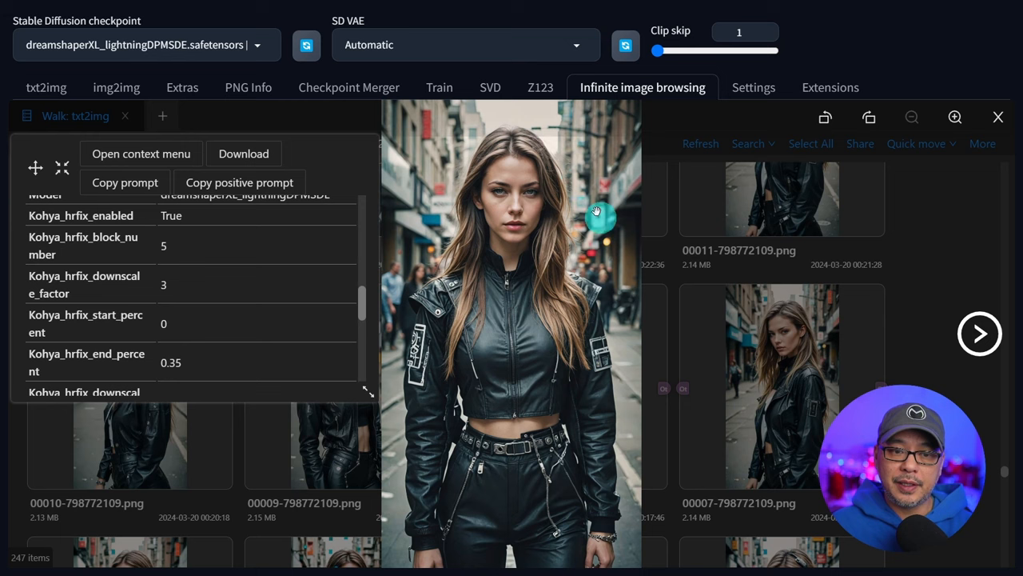
click(46, 87)
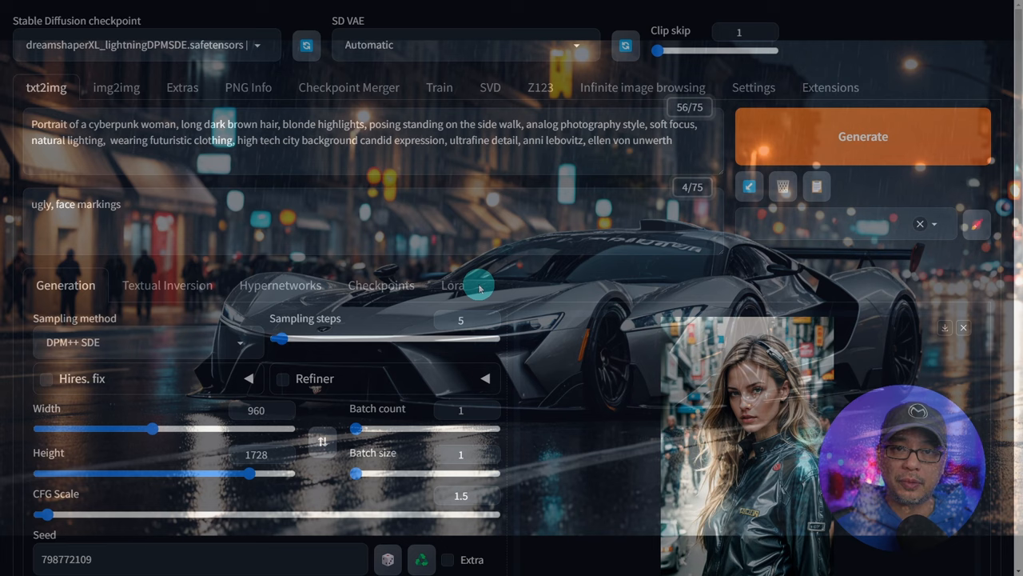